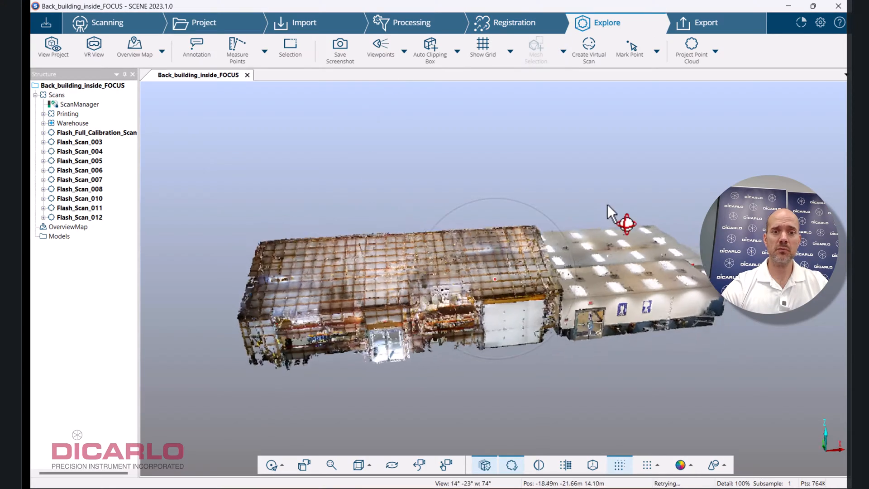
- Orbit the building point cloud, then show the installed Apps area
left_click_drag(626, 224, 618, 232)
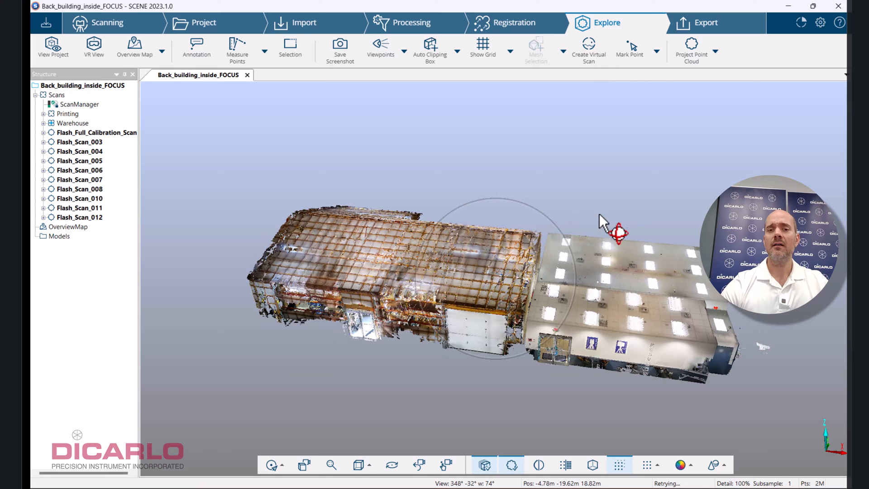
left_click_drag(603, 221, 651, 219)
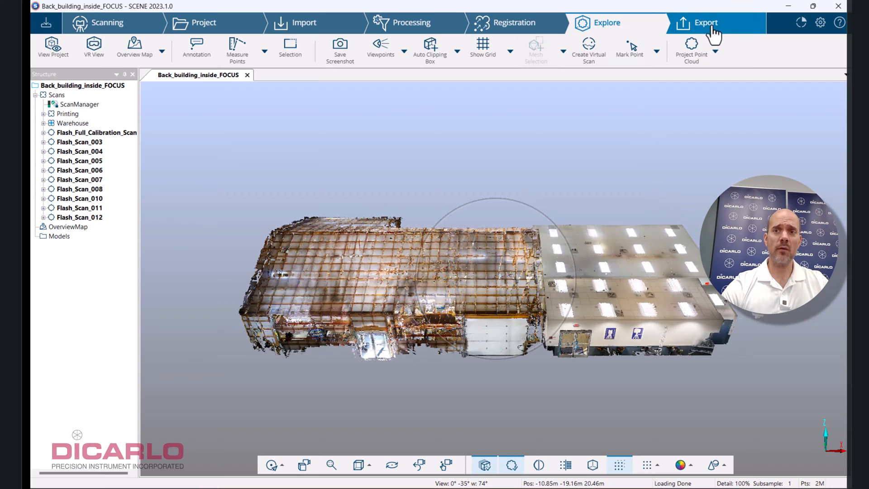
left_click(799, 22)
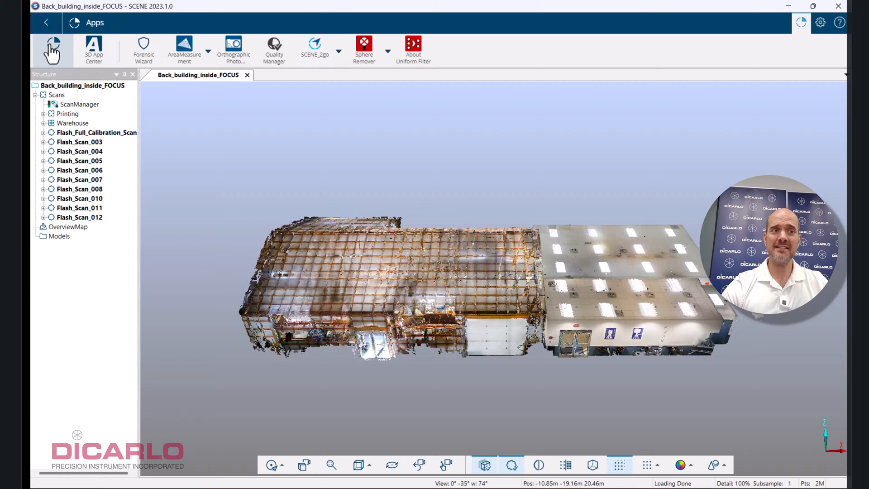
- Deactivate the SCENE_2go app in the installed apps list and close it
left_click(54, 49)
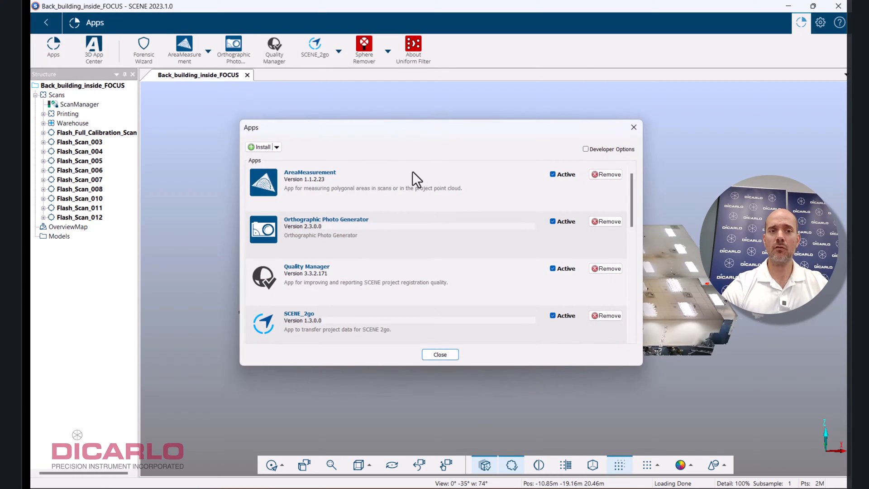
left_click(552, 315)
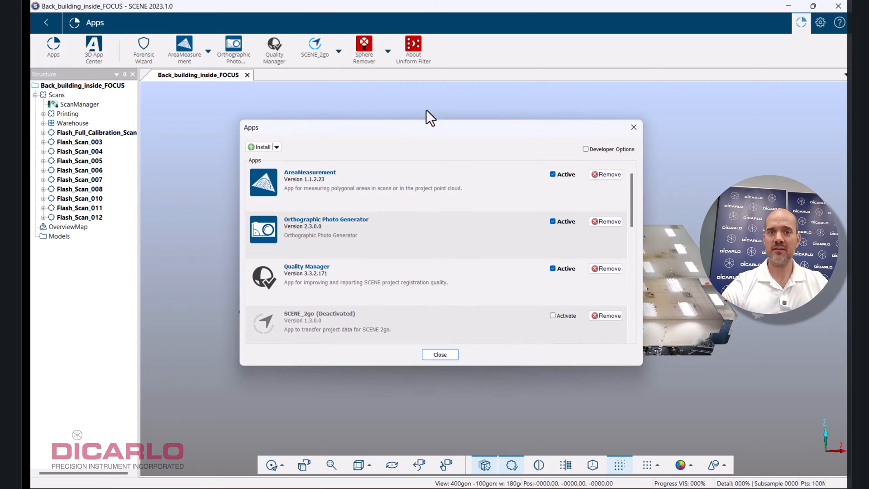
left_click(439, 354)
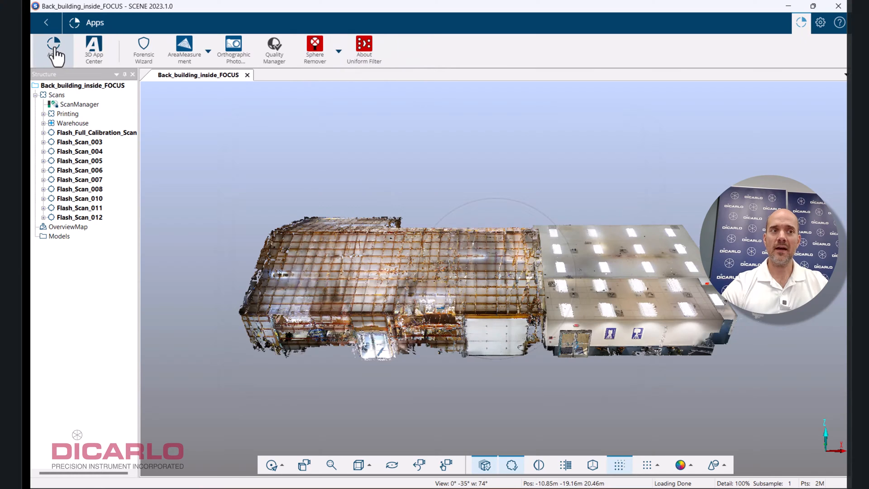
- Reactivate the SCENE_2go app so its options like Create SCENE 2go Data appear
left_click(54, 47)
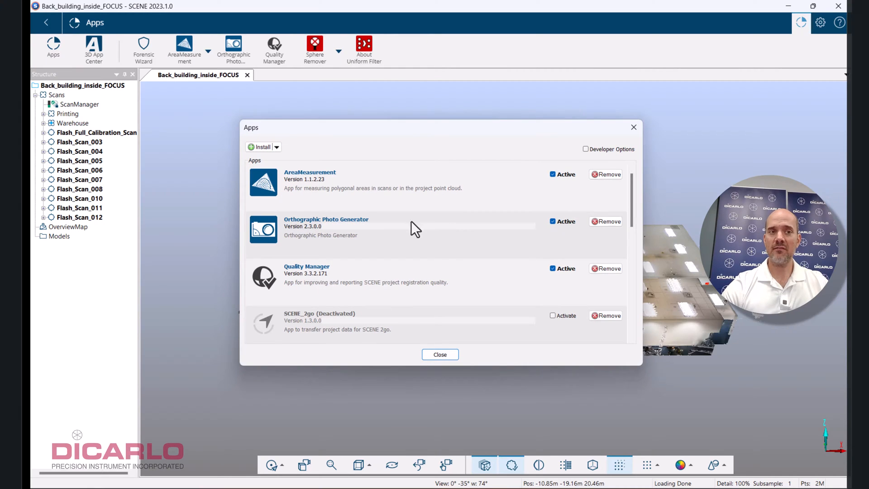
scroll("down", 3)
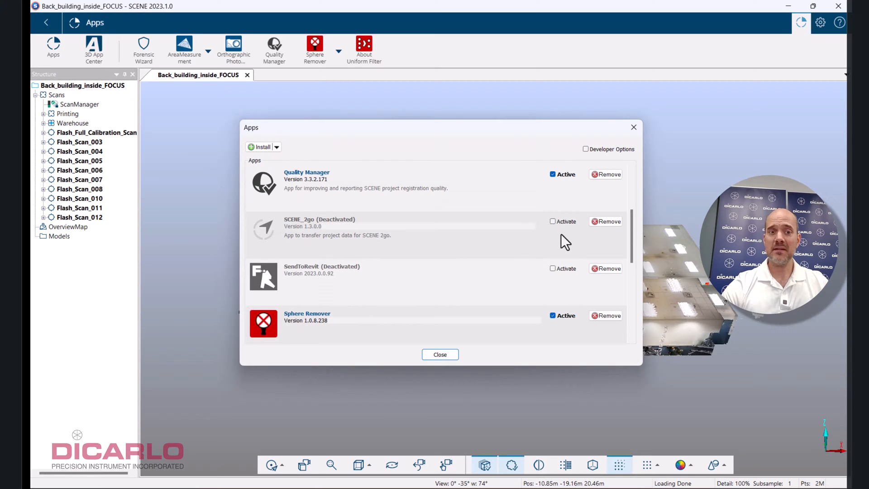
left_click(552, 220)
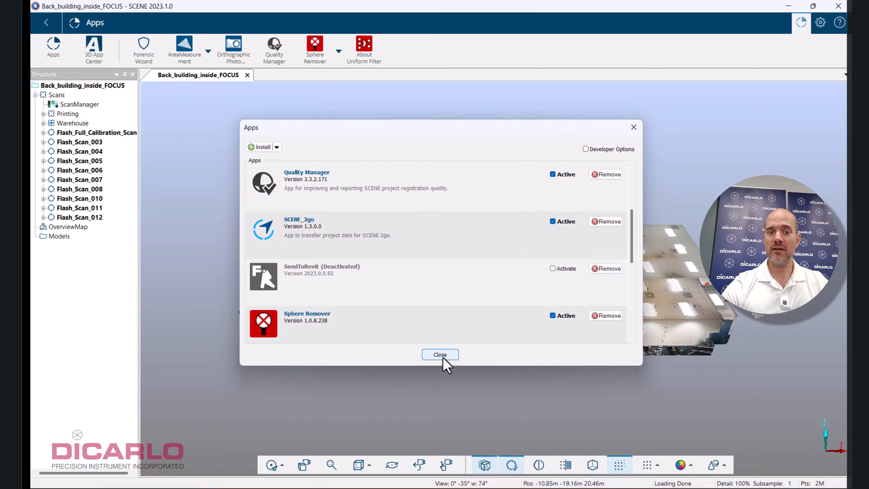
left_click(439, 354)
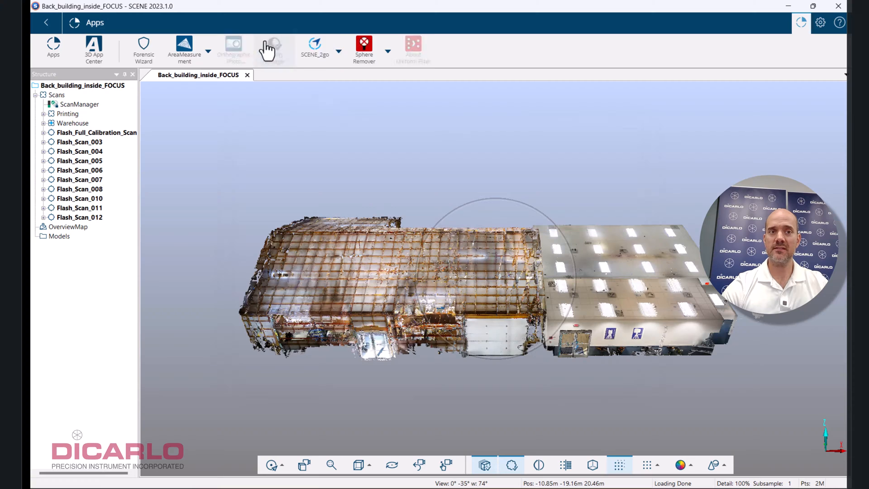
left_click(339, 49)
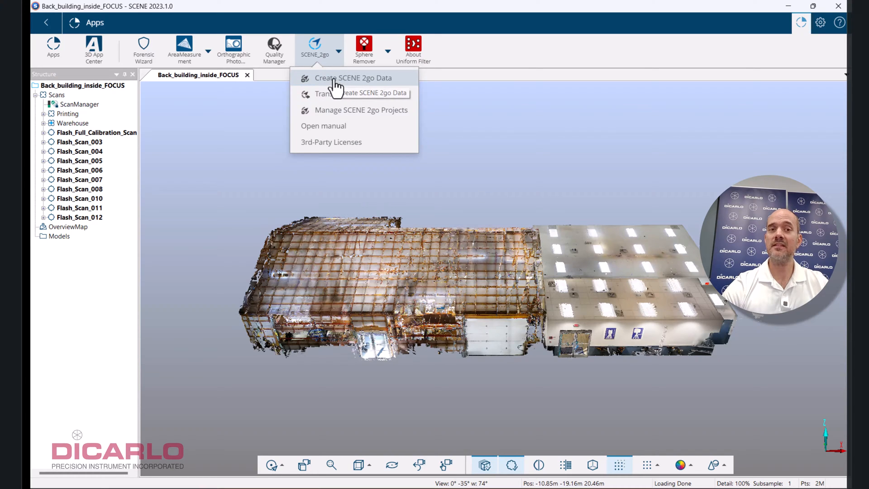
- Start Create SCENE 2go Data, keep Standard View for the overview map and enable gray scale image export
left_click(352, 78)
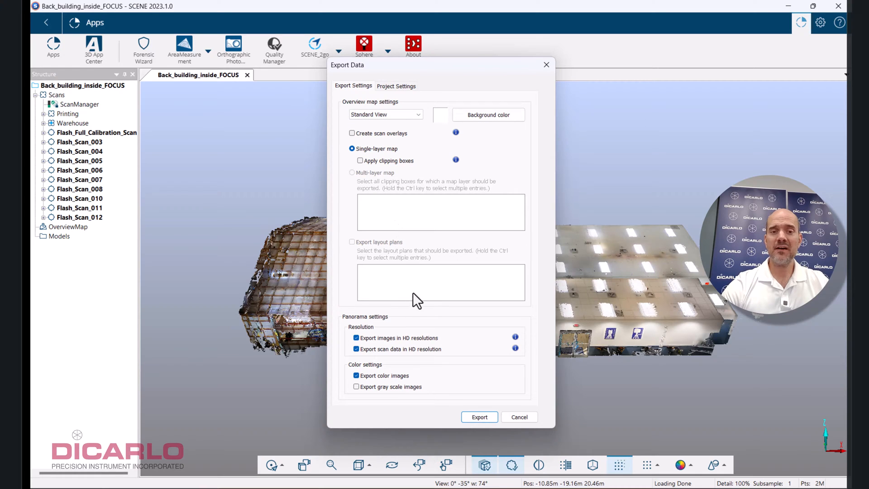
mouse_move(488, 135)
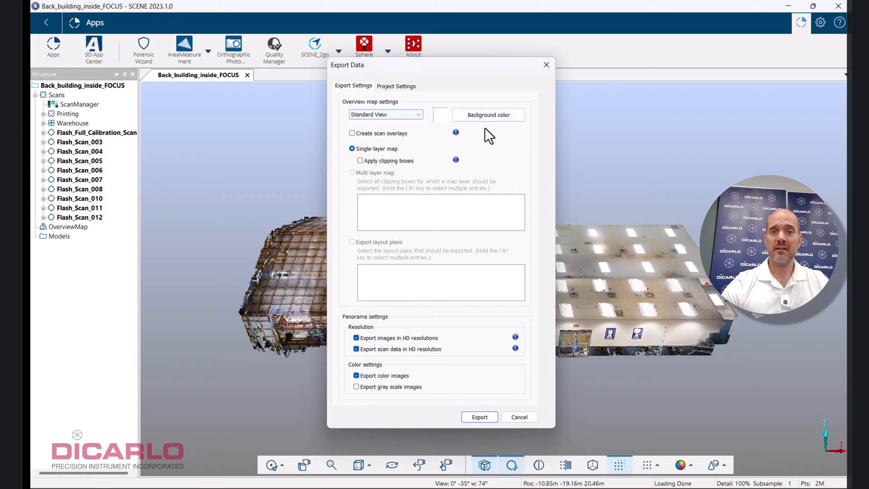
left_click(385, 114)
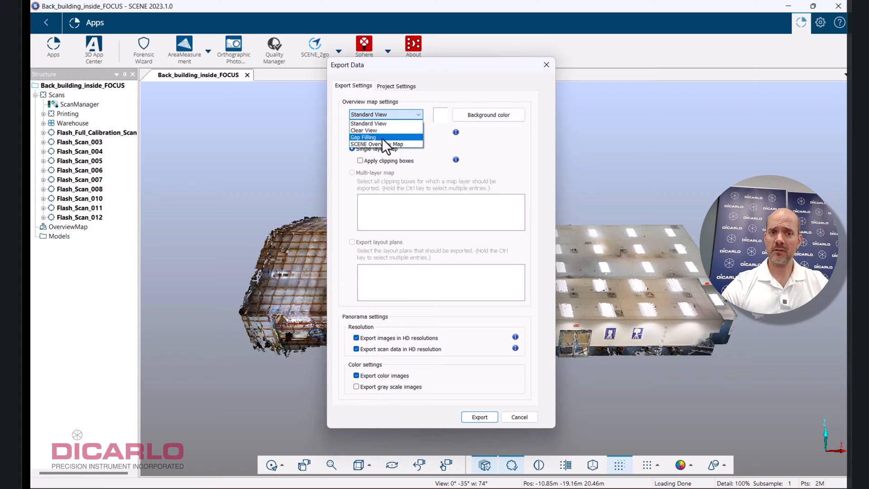
mouse_move(364, 130)
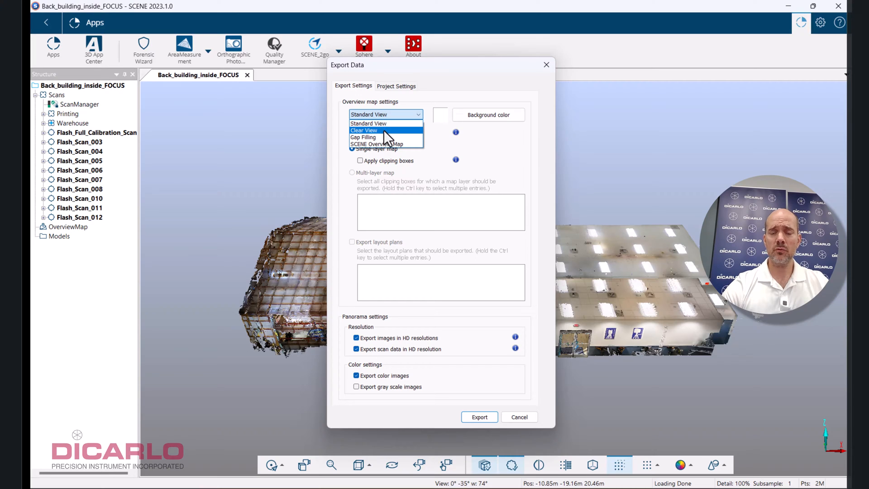
mouse_move(388, 141)
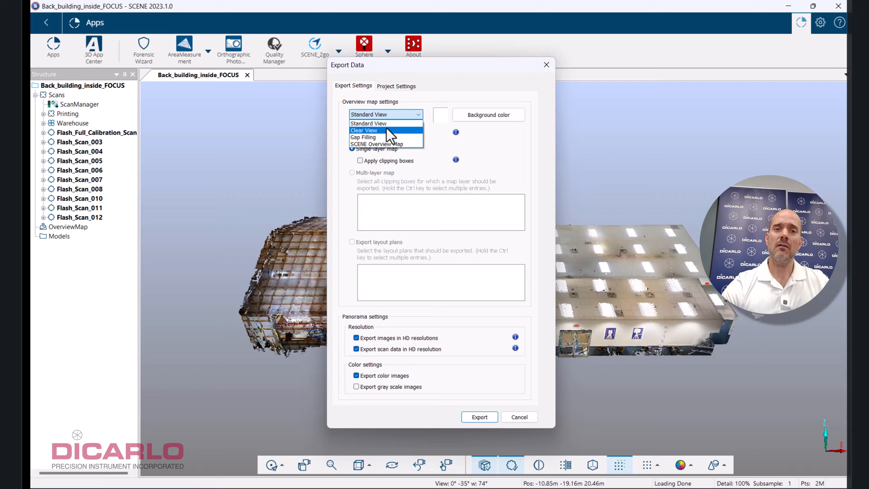
mouse_move(378, 136)
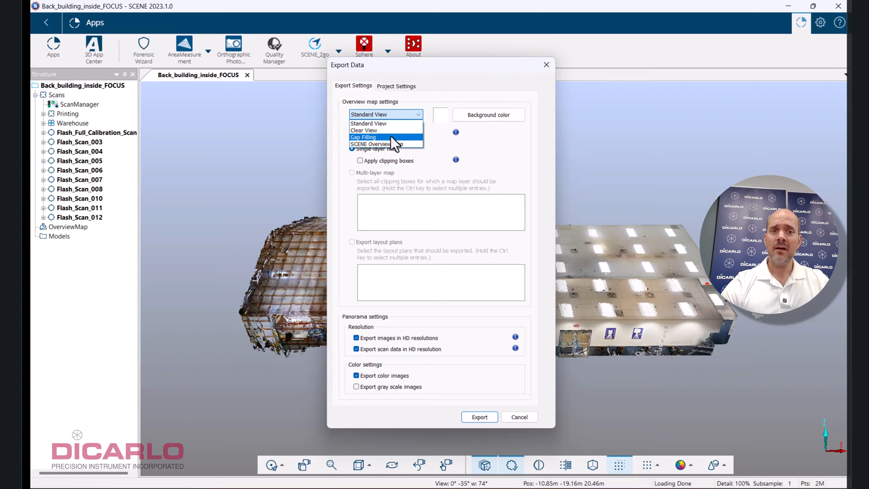
left_click(368, 123)
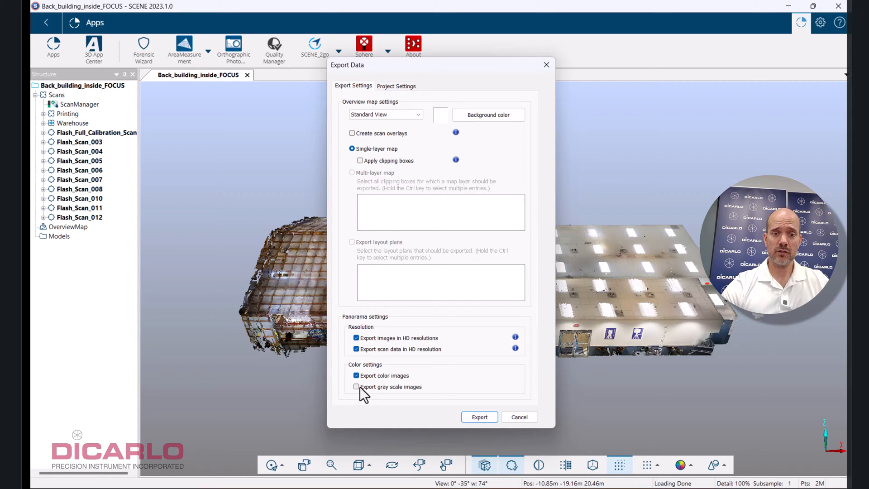
left_click(357, 387)
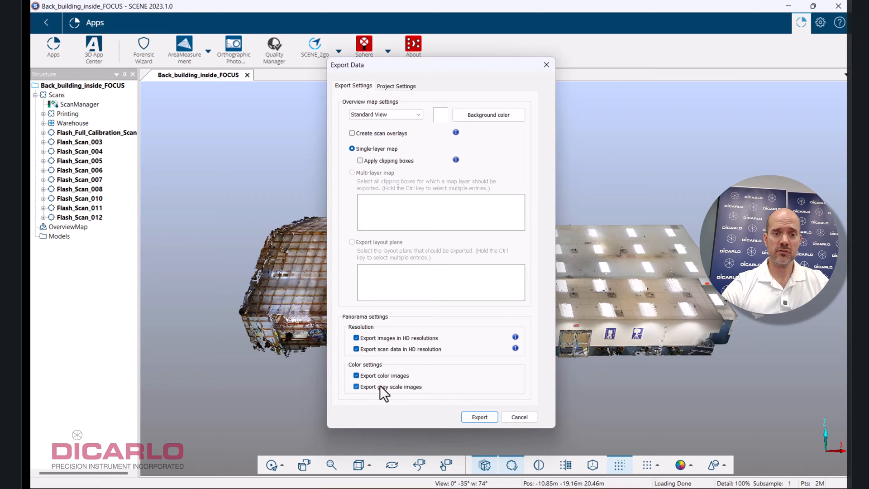
left_click(396, 86)
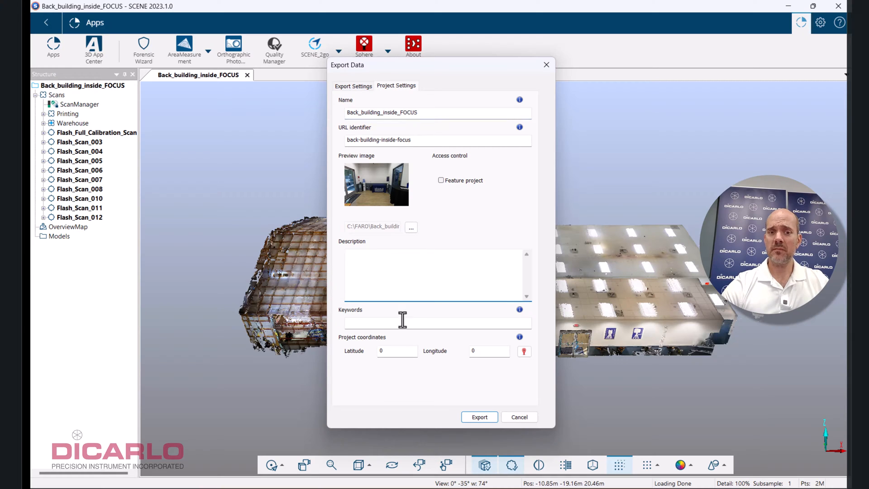
- Keep the Back_building_inside_FOCUS project settings and launch the export
left_click(436, 322)
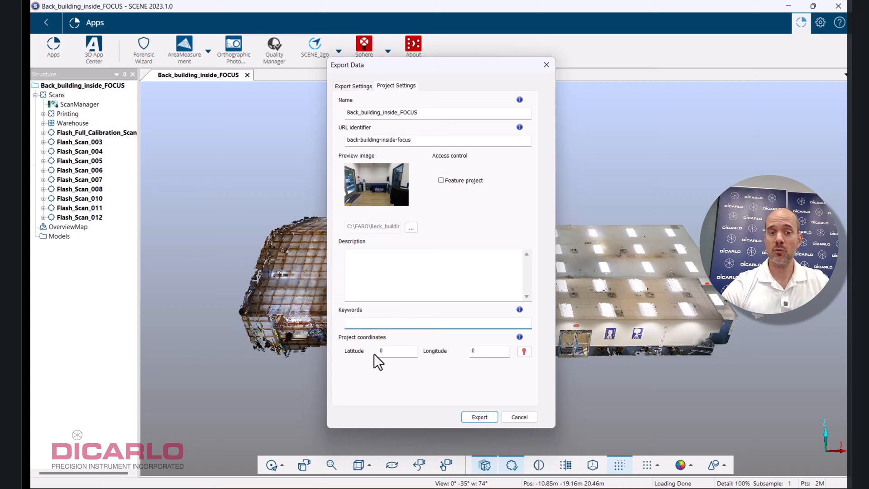
left_click(437, 322)
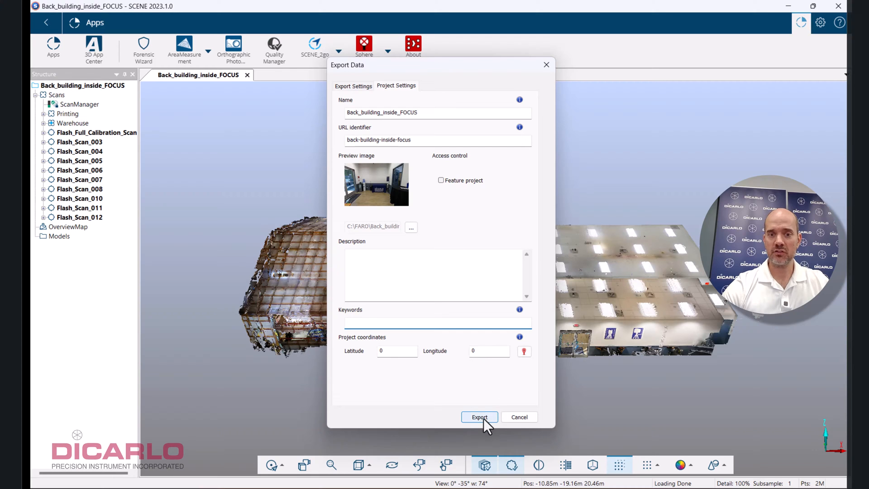
left_click(479, 417)
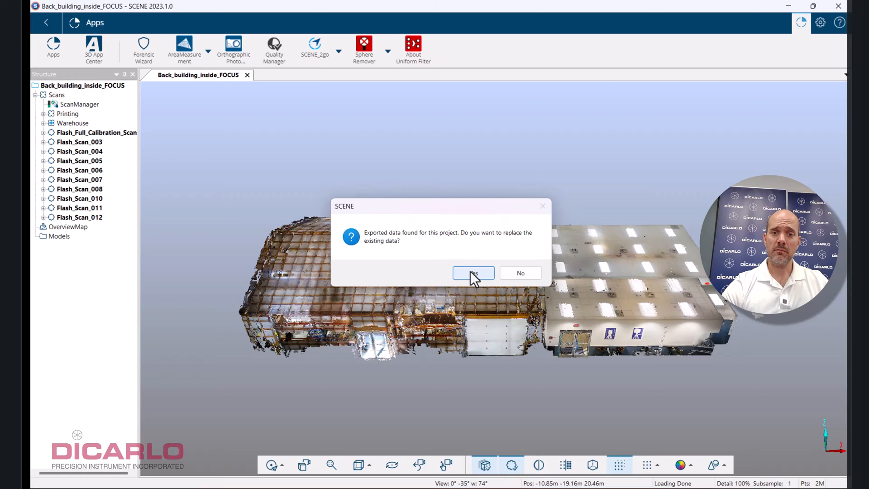
- Replace the previously exported data and acknowledge the successful creation
left_click(473, 272)
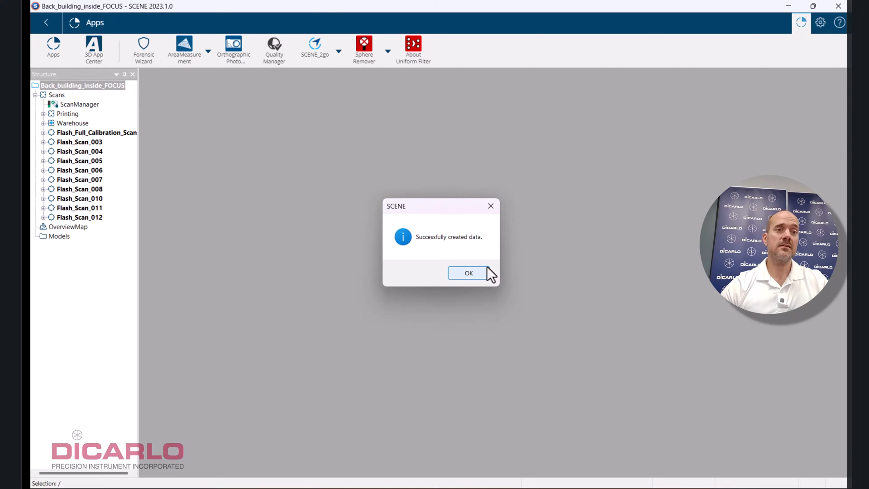
left_click(468, 272)
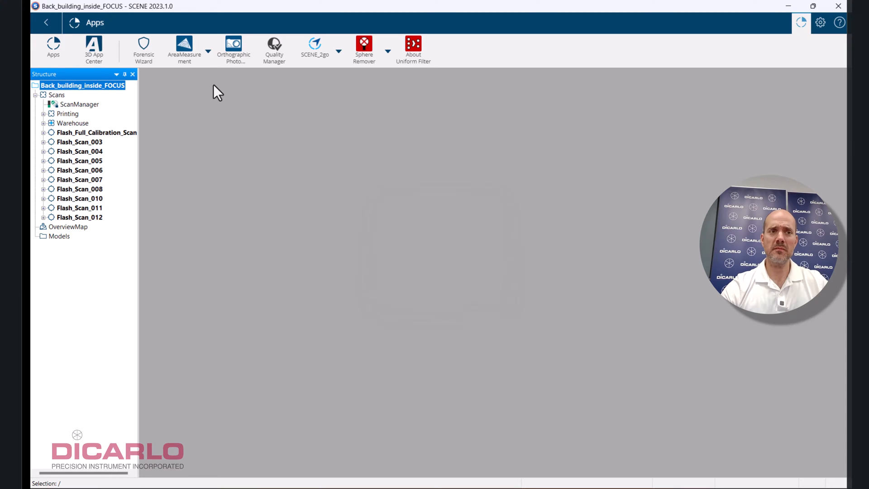
mouse_move(260, 115)
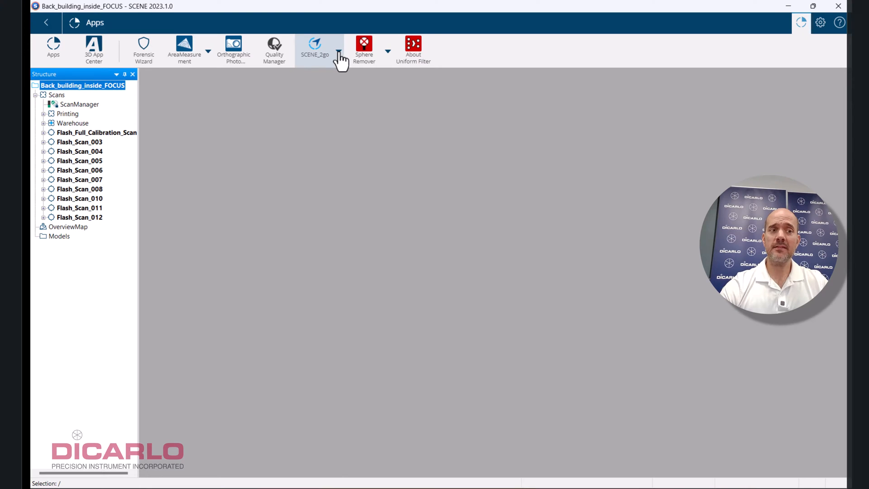
- Bring up the SCENE_2go data options menu again
left_click(339, 50)
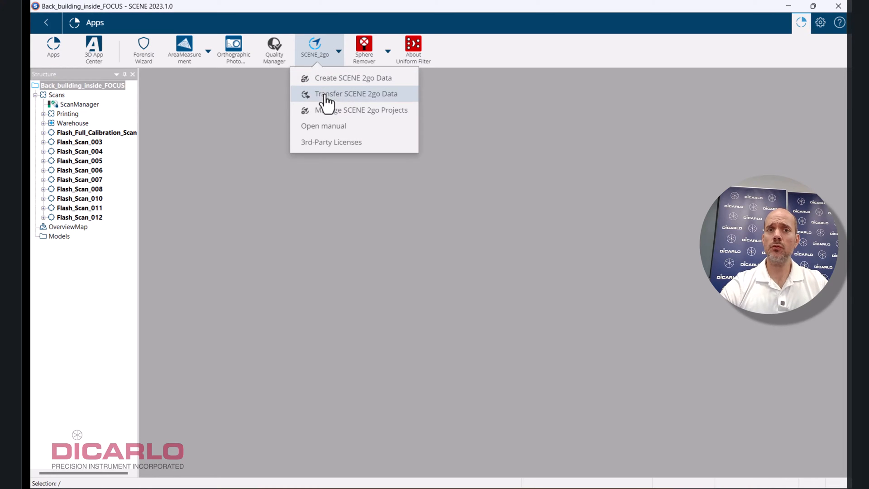
mouse_move(344, 78)
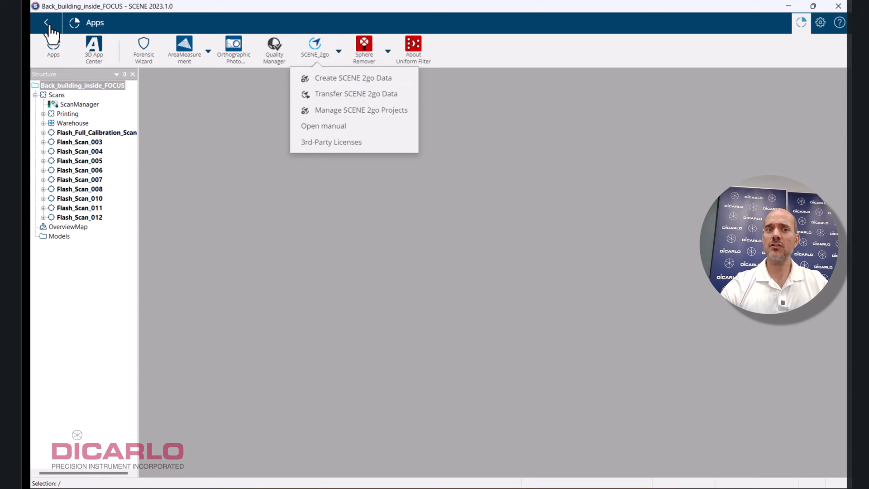
left_click(47, 23)
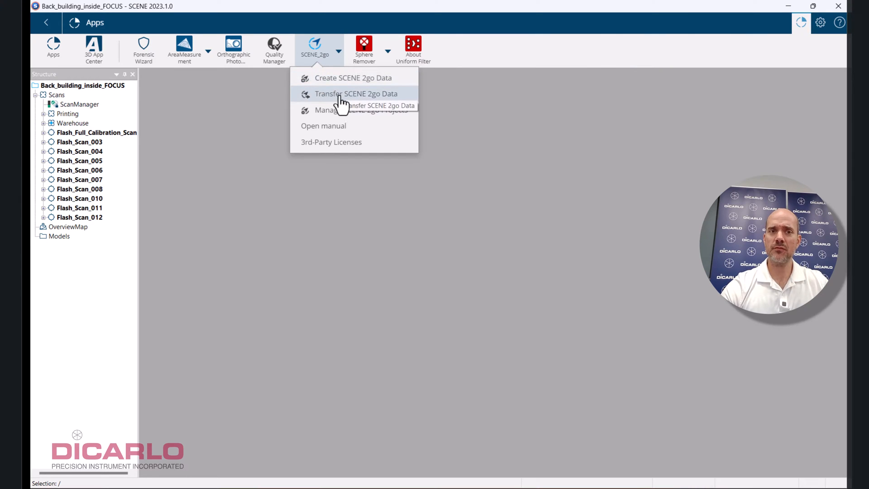
- Start Transfer SCENE 2go Data and set a new Scene2Go folder on Storage (D:) as destination
left_click(356, 94)
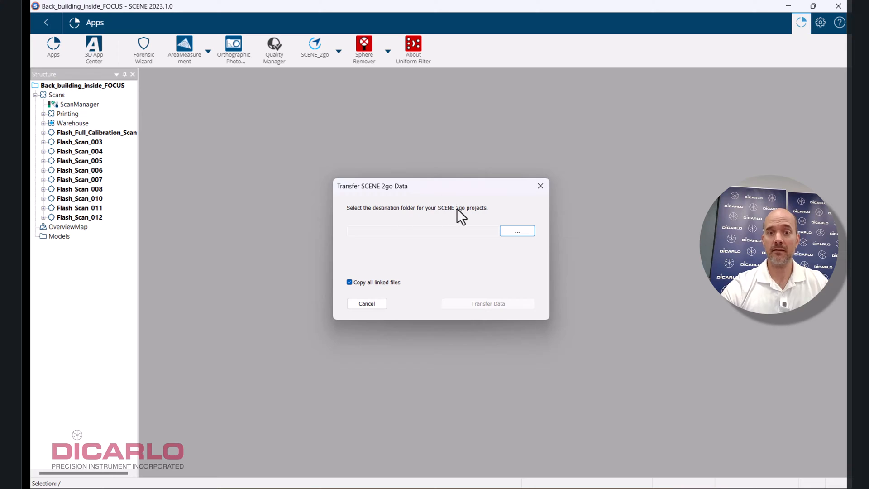
mouse_move(481, 215)
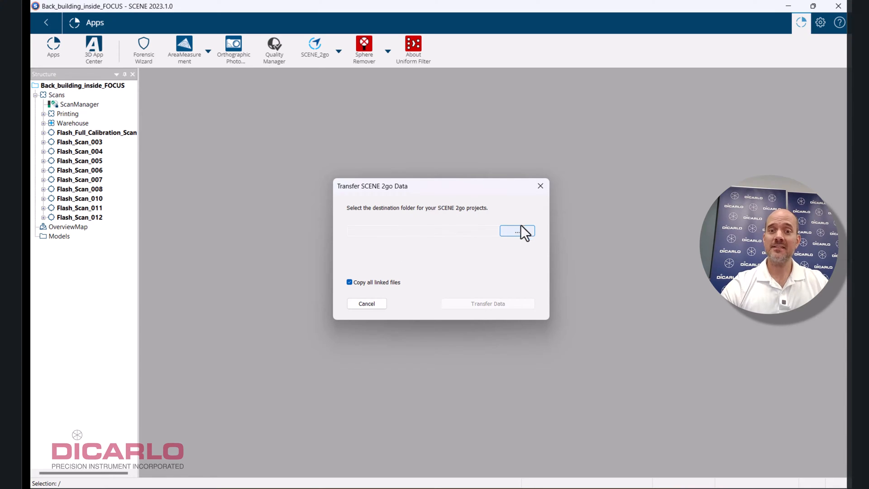
mouse_move(520, 219)
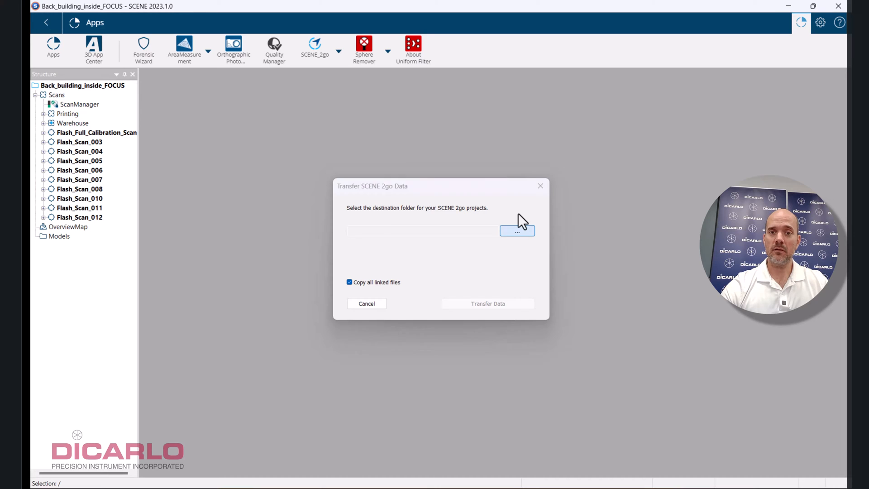
left_click(517, 231)
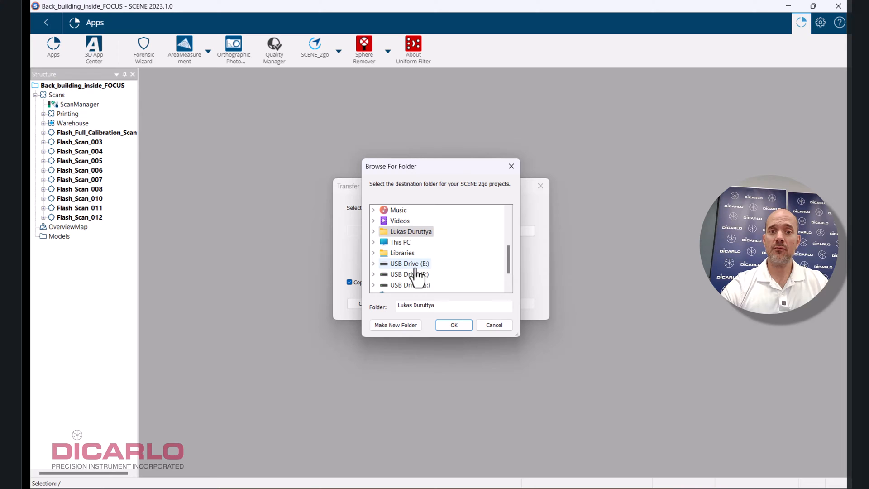
left_click(374, 243)
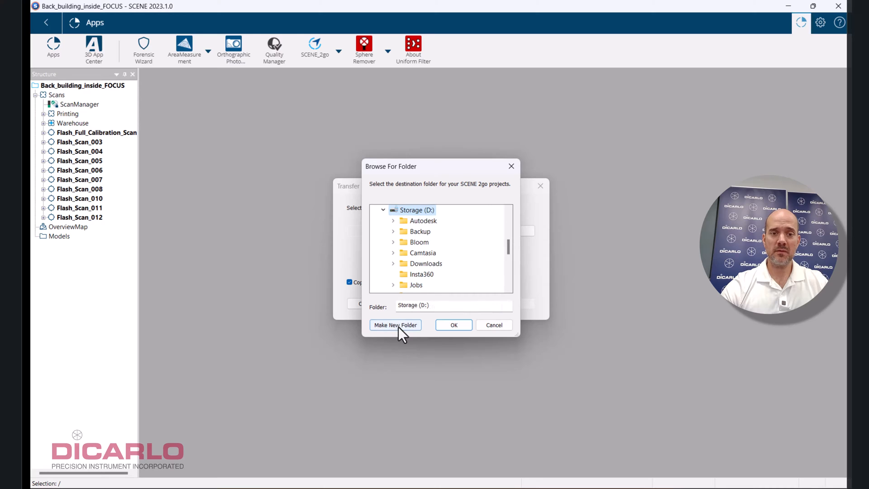
left_click(395, 325)
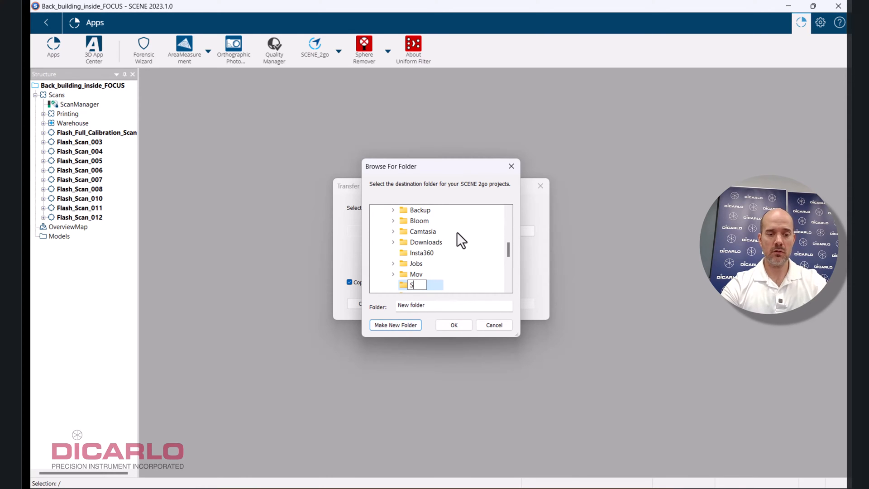
type("cene2Go")
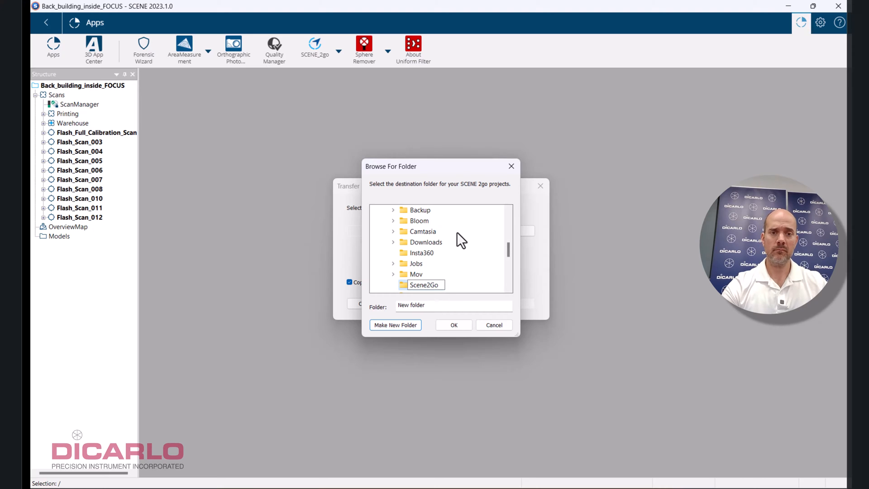
left_click(453, 325)
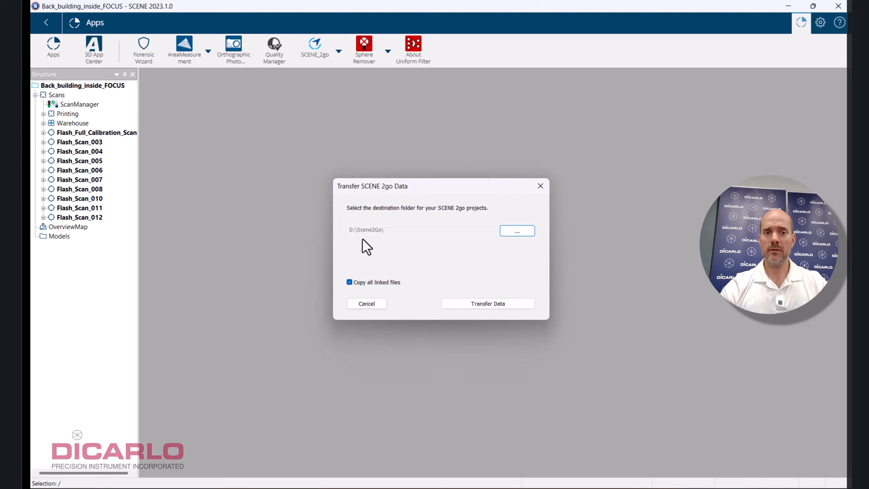
mouse_move(369, 237)
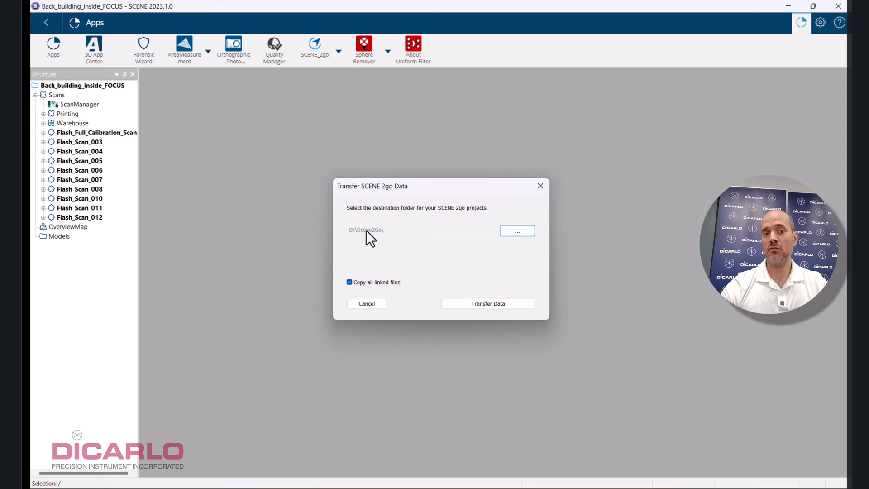
mouse_move(394, 289)
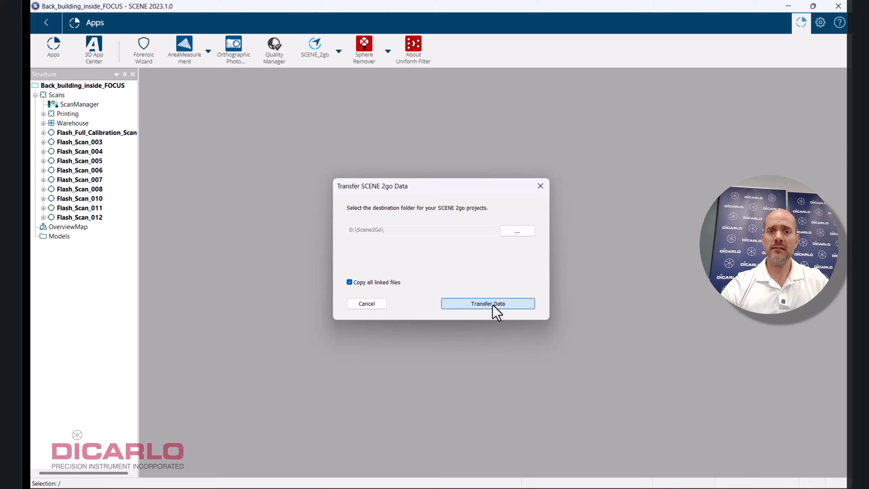
- Transfer the project data into D:\Scene2Go and dismiss the result message
left_click(487, 303)
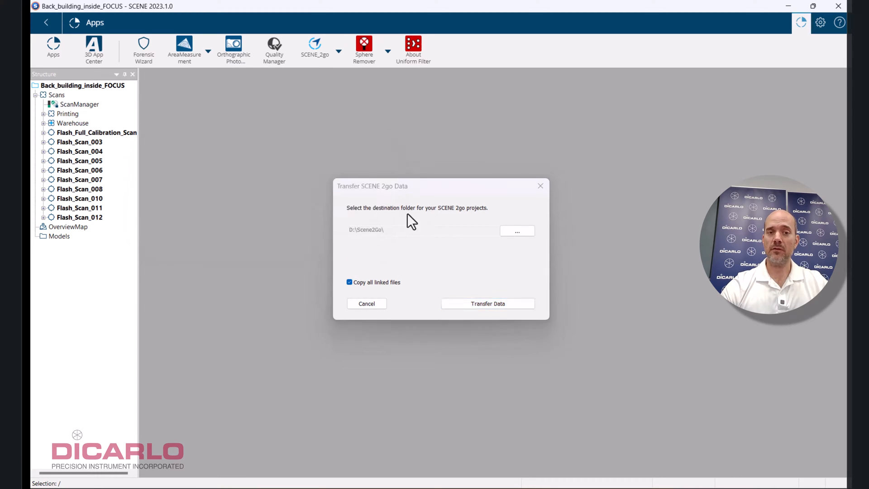
left_click(487, 303)
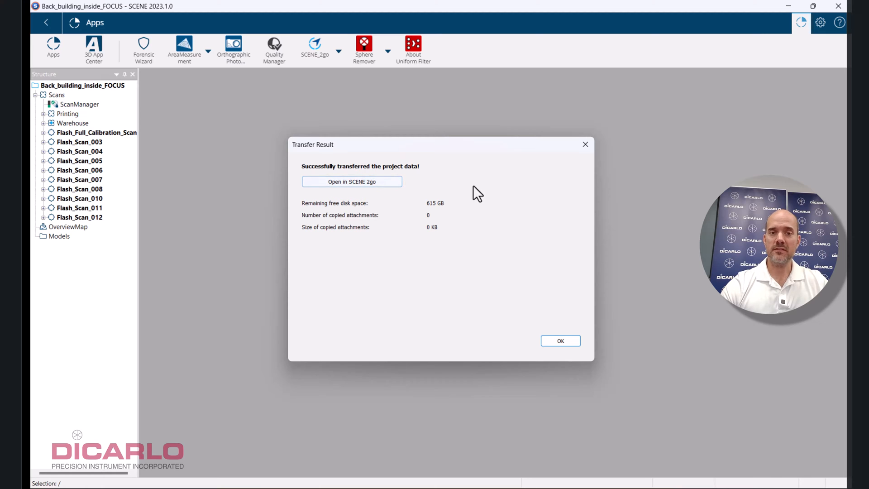
left_click(351, 181)
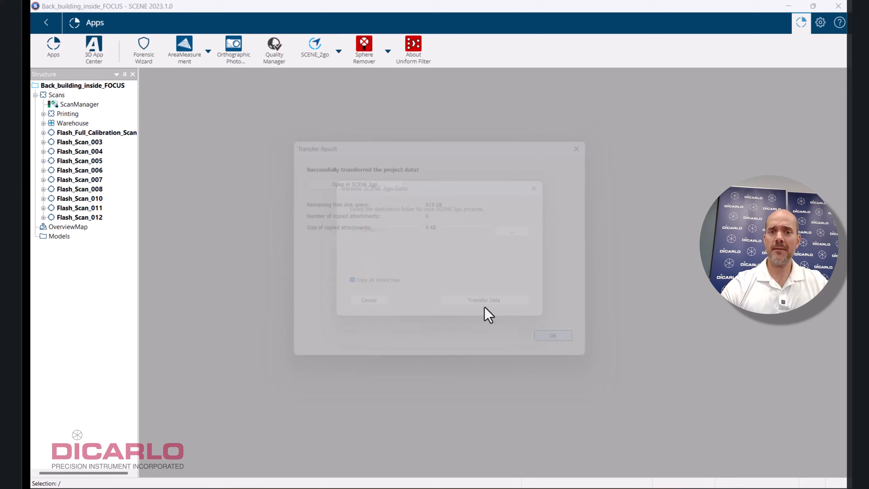
left_click(552, 335)
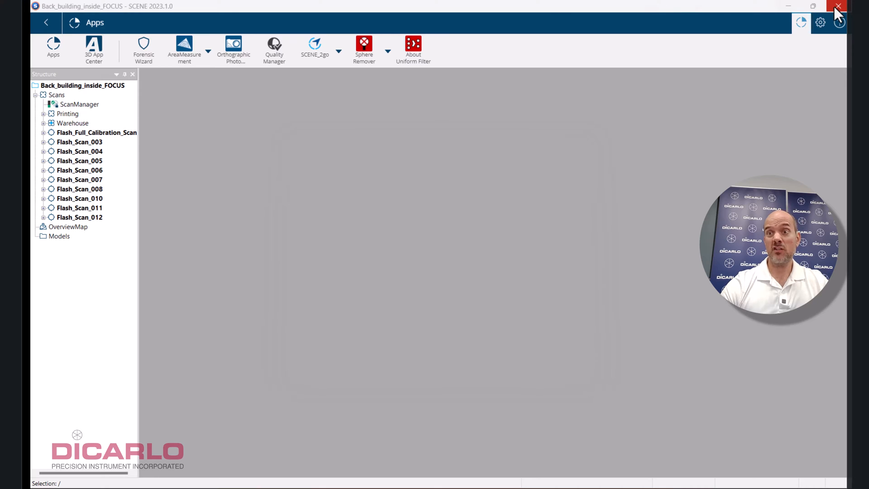
- Close SCENE and open the Storage (D:) drive in File Explorer
left_click(836, 6)
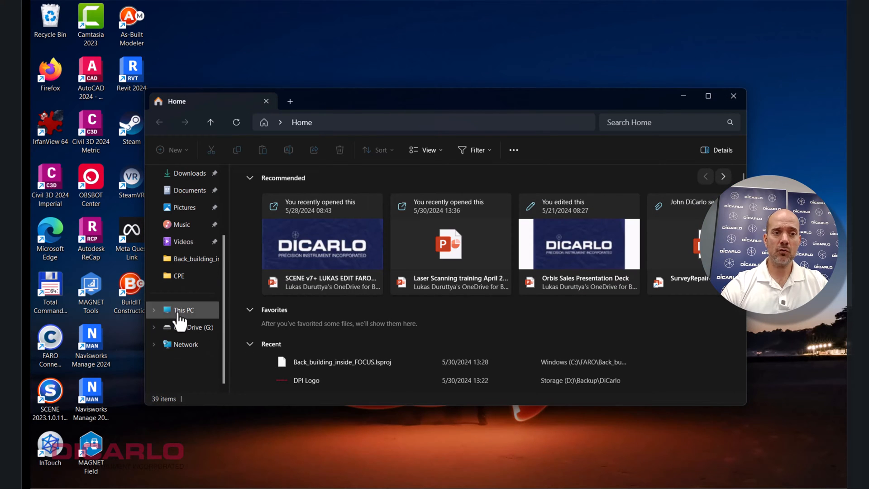
left_click(184, 310)
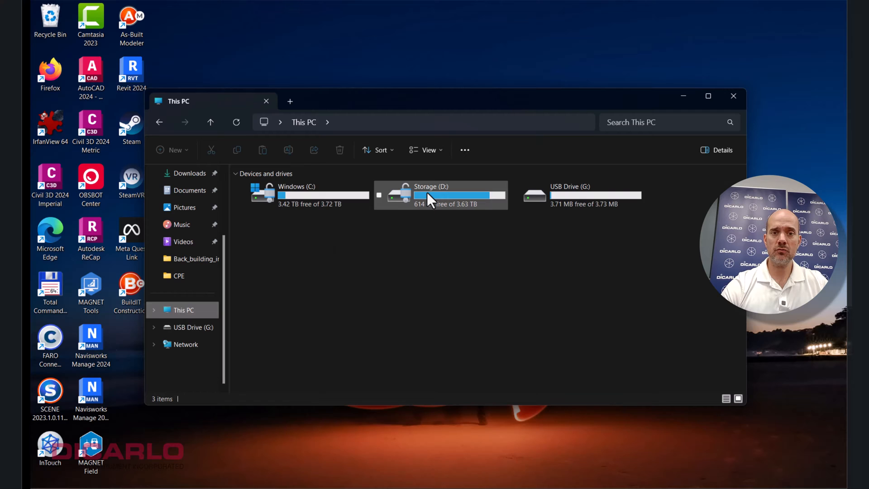
double_click(431, 195)
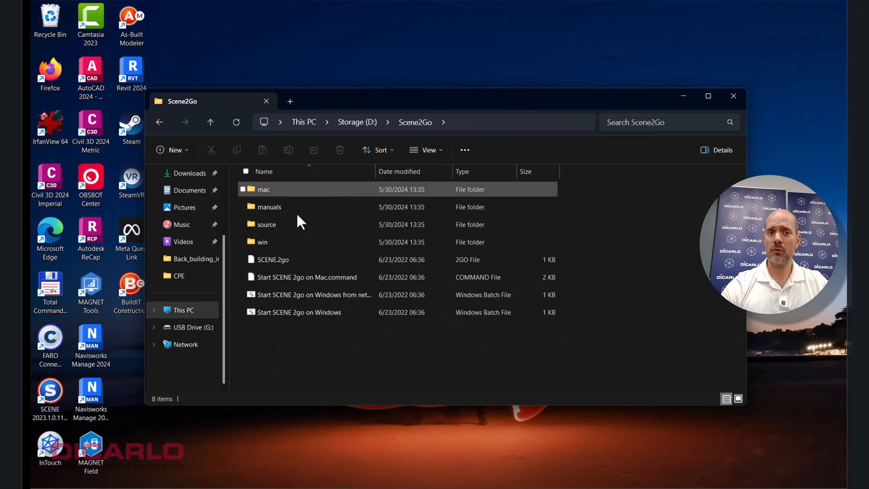
- Open the Scene2Go folder and select the 'Start SCENE 2go on Windows' launcher
left_click(357, 349)
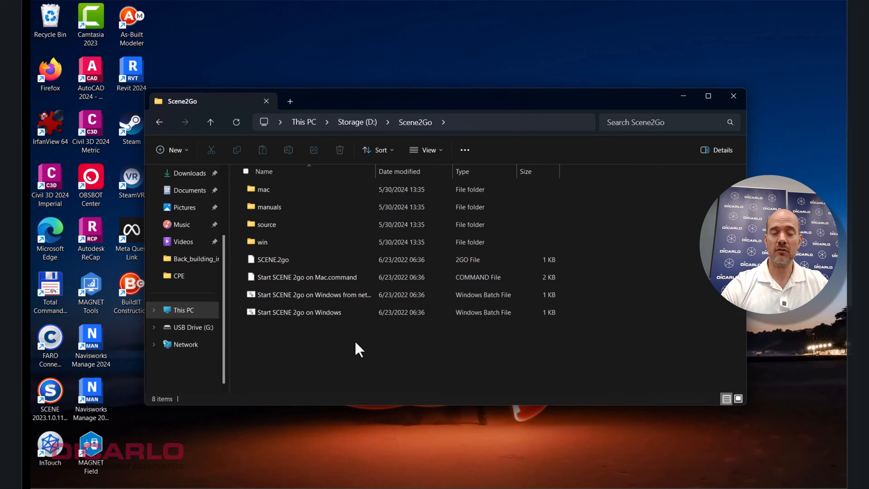
left_click(307, 277)
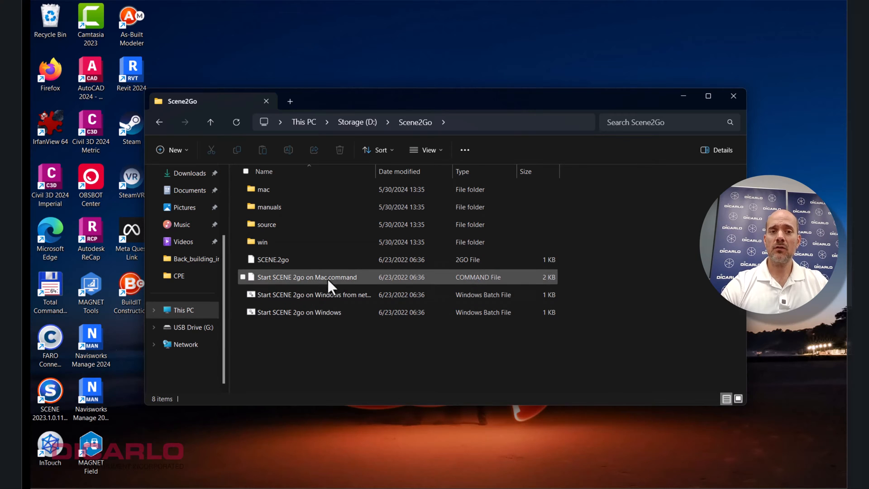
left_click(297, 312)
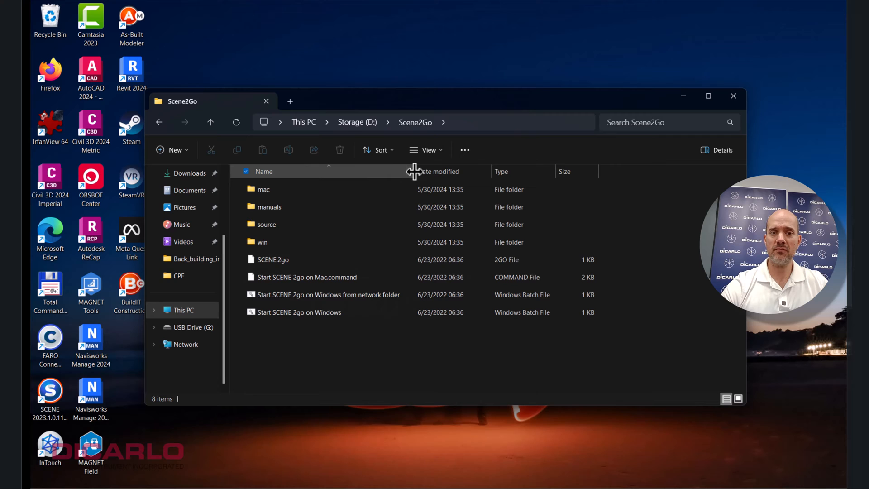
mouse_move(316, 319)
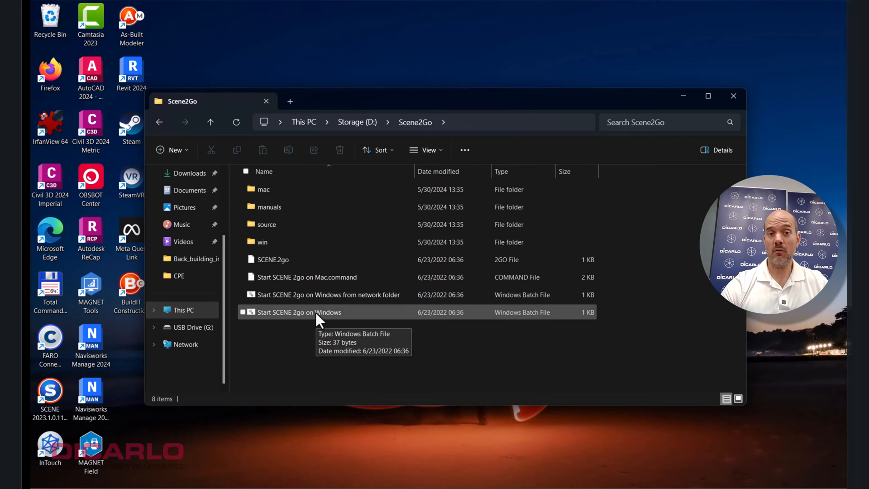
left_click(300, 312)
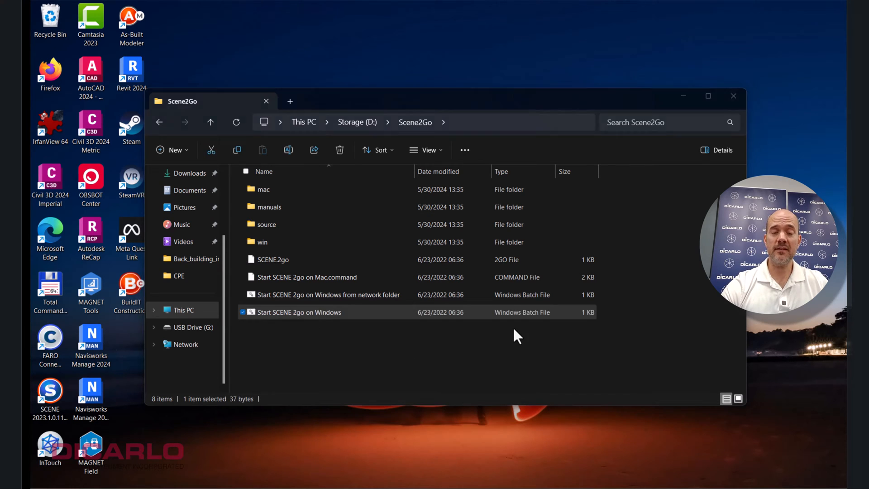
- Launch the SCENE 2go viewer and allow it network access through the firewall
double_click(300, 312)
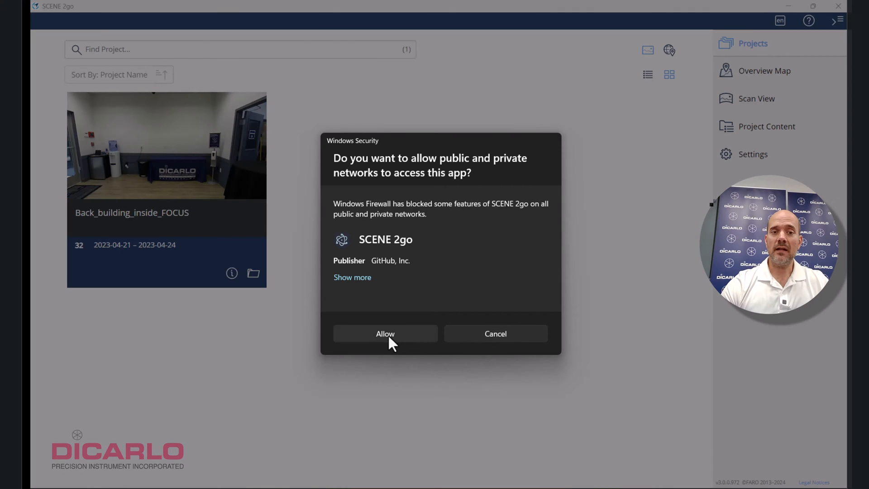
left_click(384, 333)
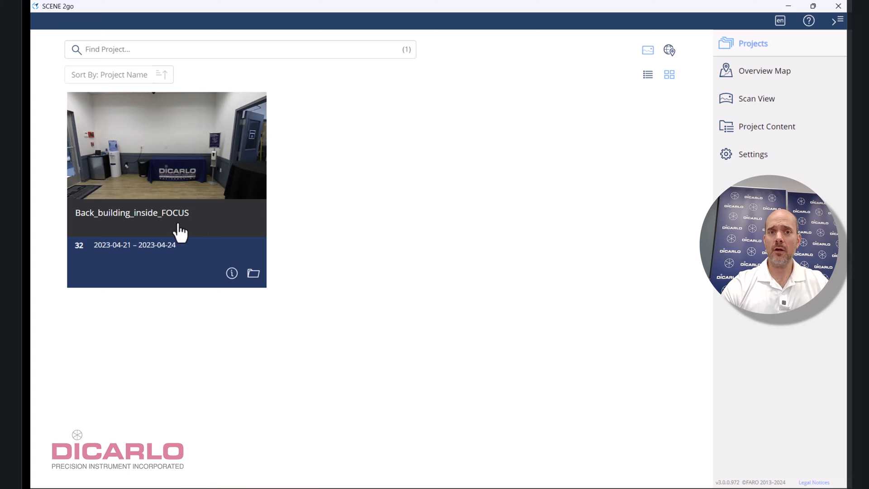
mouse_move(193, 11)
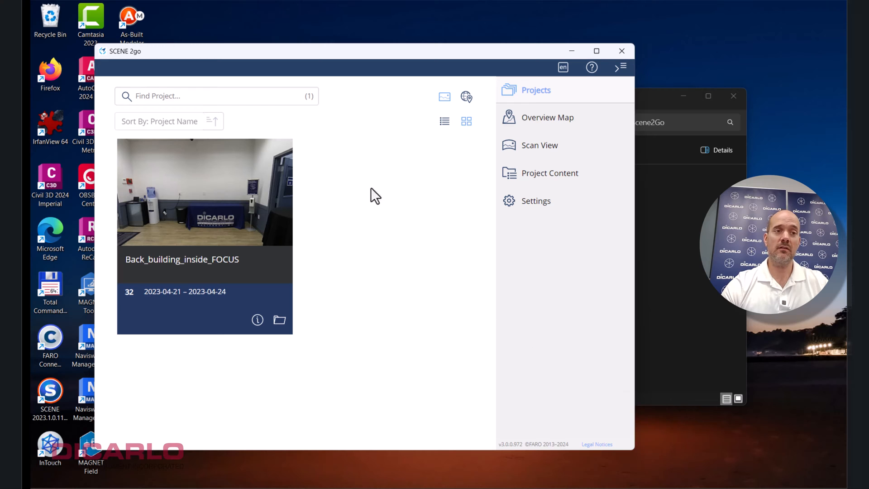
- View the Back_building_inside_FOCUS scans in 3D and measure 0.929 m across the door frame top
left_click(596, 51)
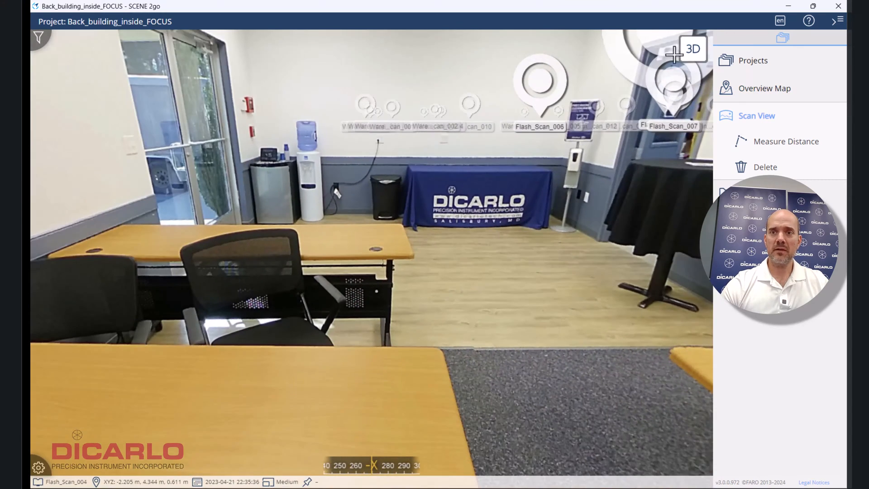
left_click(693, 49)
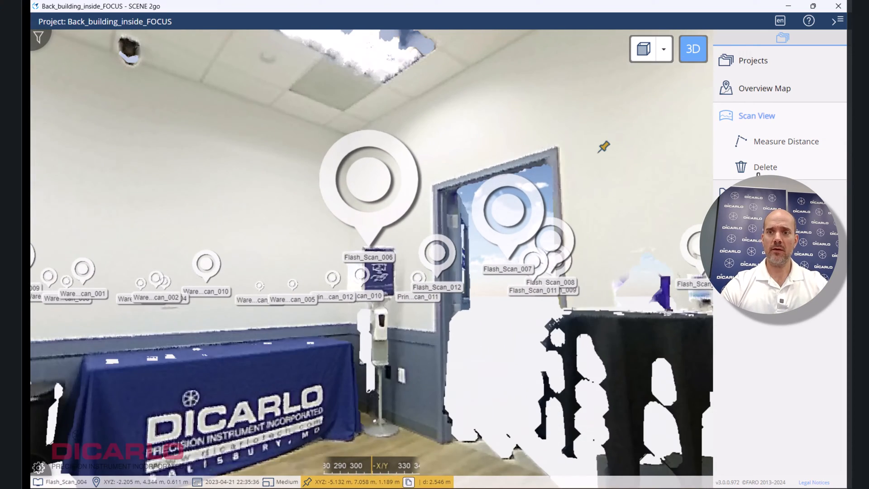
left_click(786, 142)
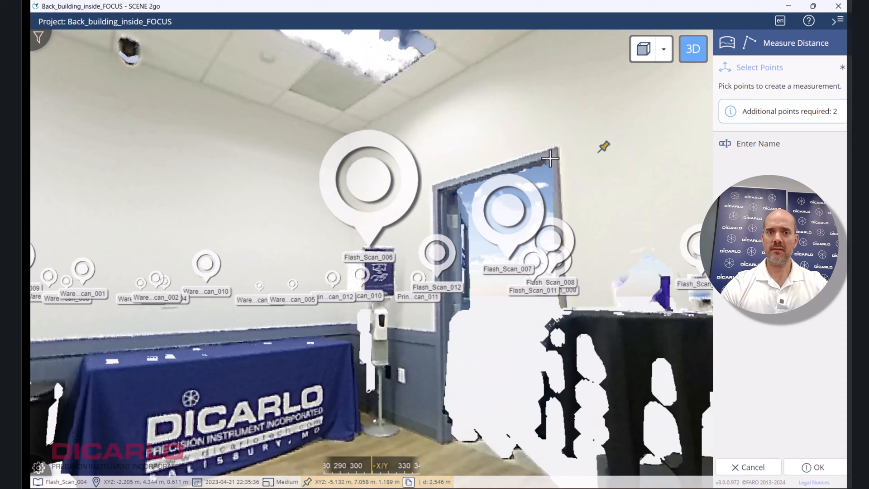
left_click(549, 159)
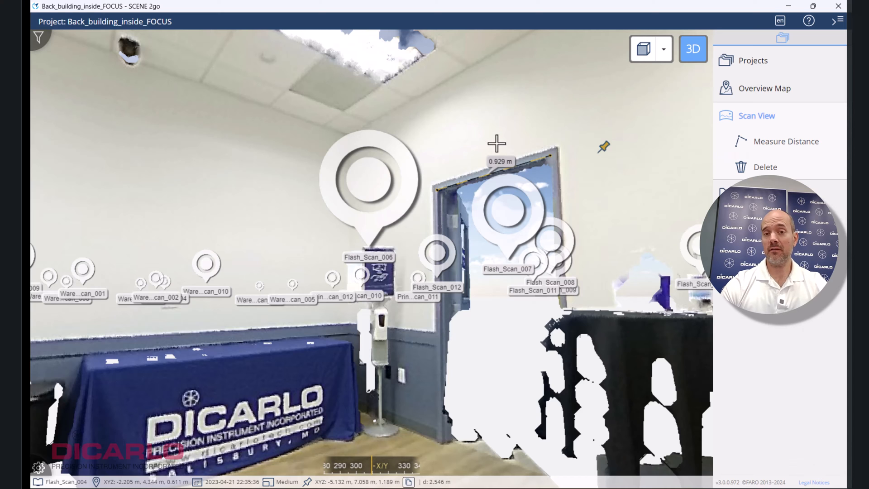
mouse_move(753, 61)
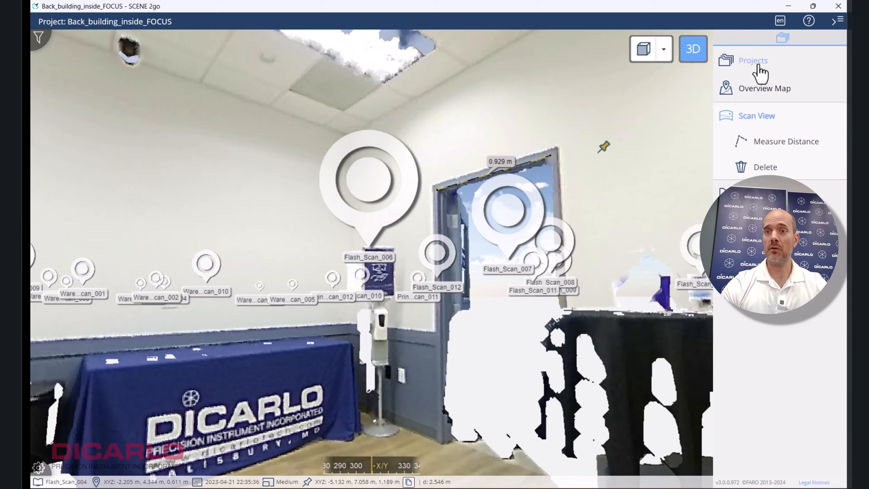
- Display the overview map showing scan positions on the building floor plan
left_click(763, 88)
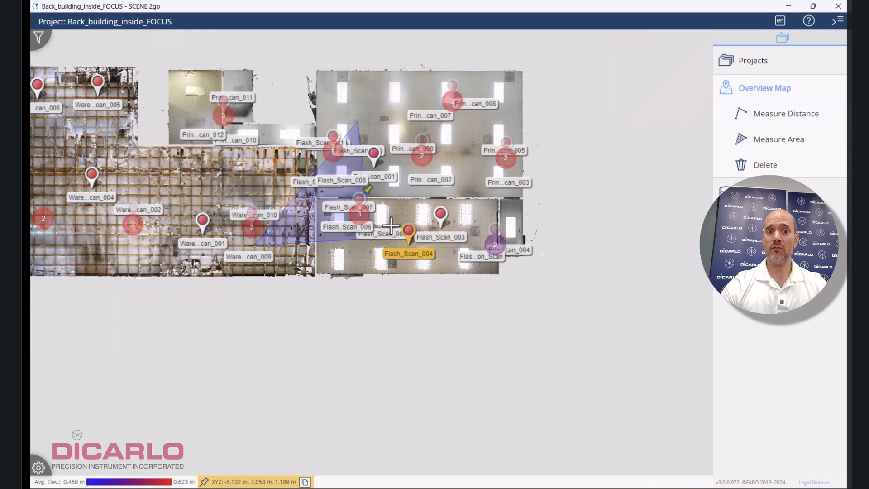
scroll("up", 3)
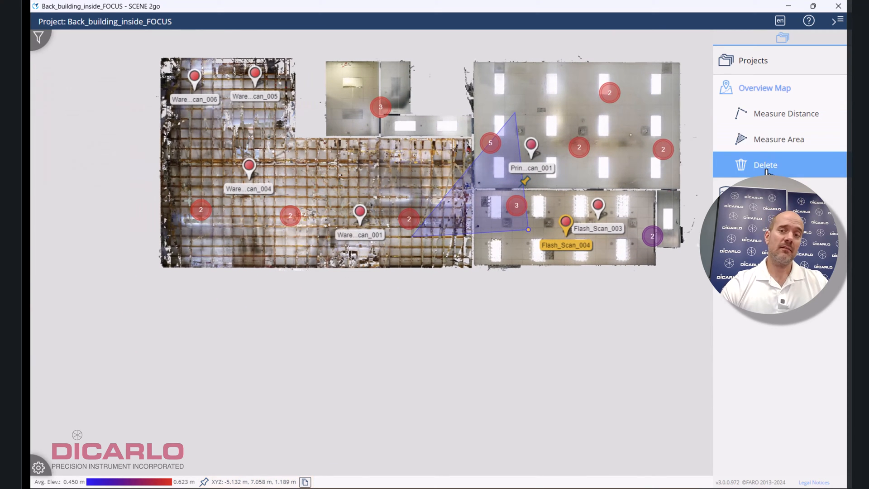
mouse_move(778, 139)
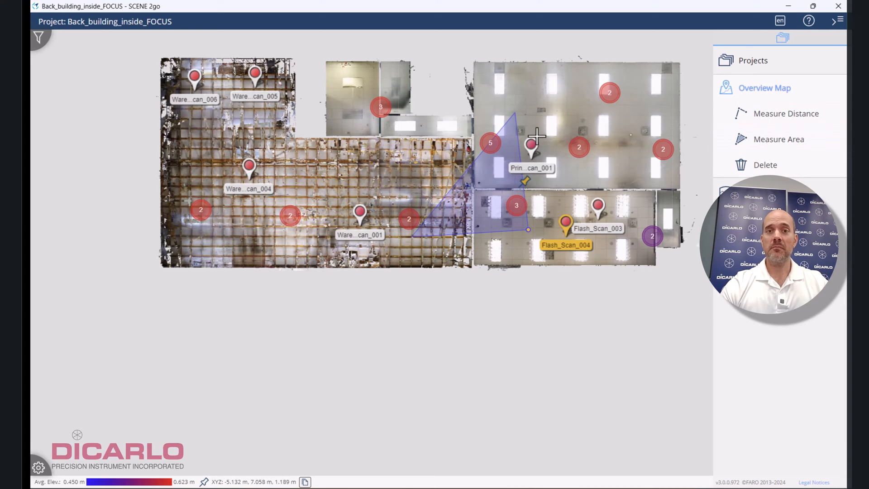
mouse_move(840, 14)
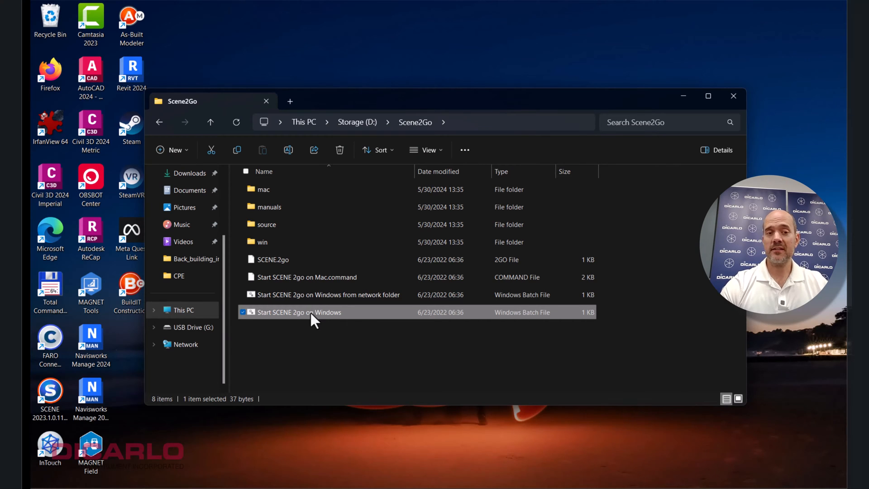
mouse_move(313, 332)
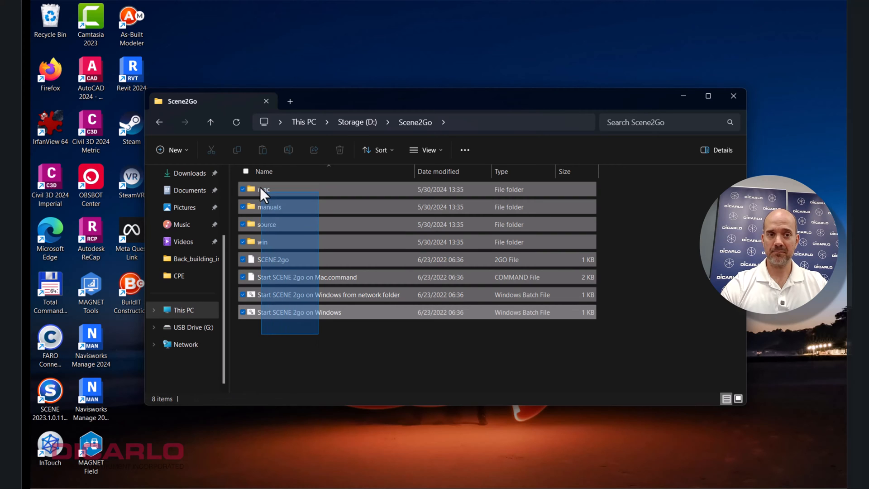
- Back in D:\Scene2Go in File Explorer, clear the selection of the package files
left_click(263, 189)
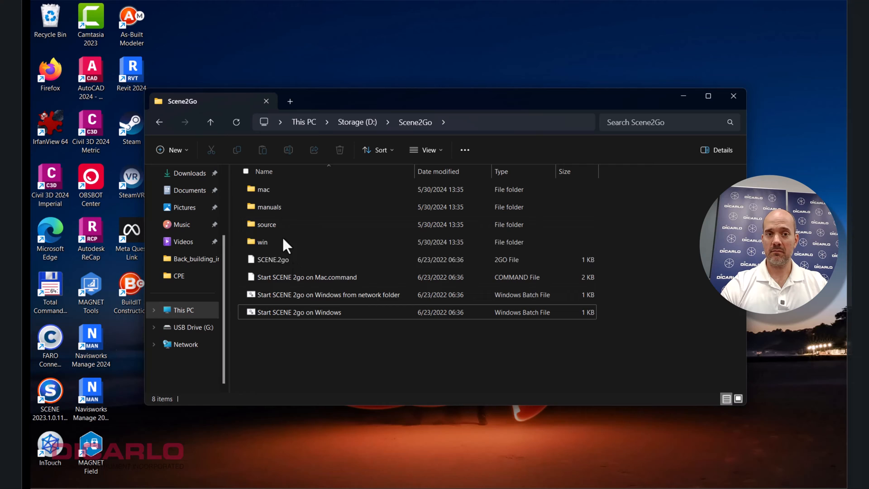
mouse_move(410, 146)
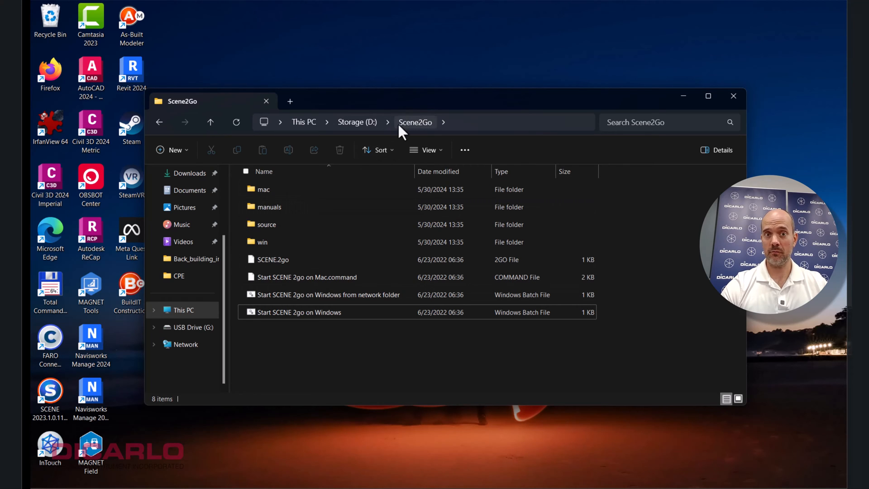
mouse_move(435, 348)
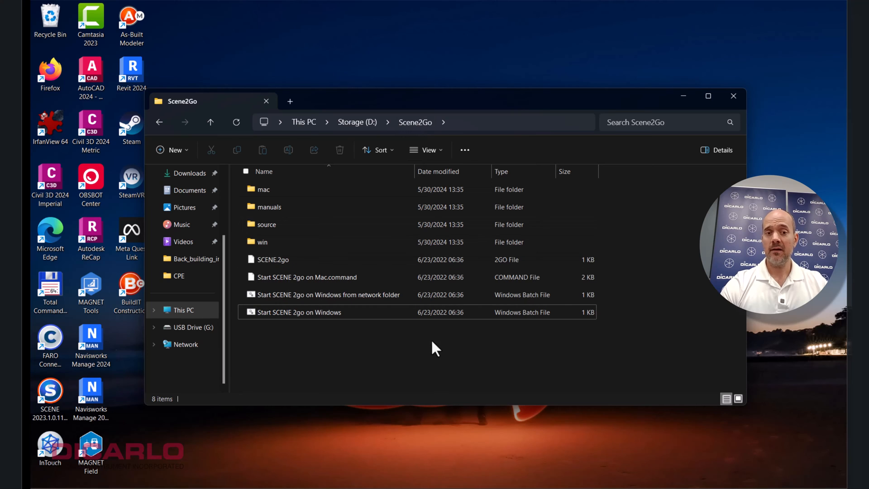
mouse_move(428, 347)
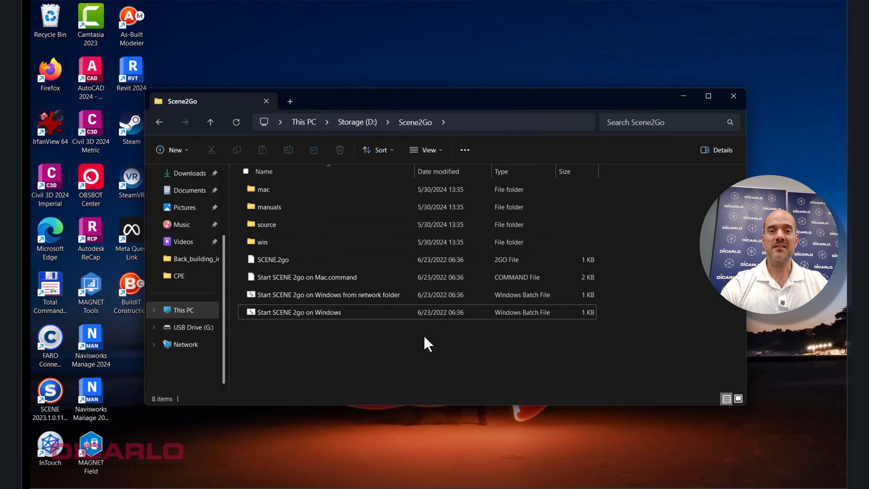